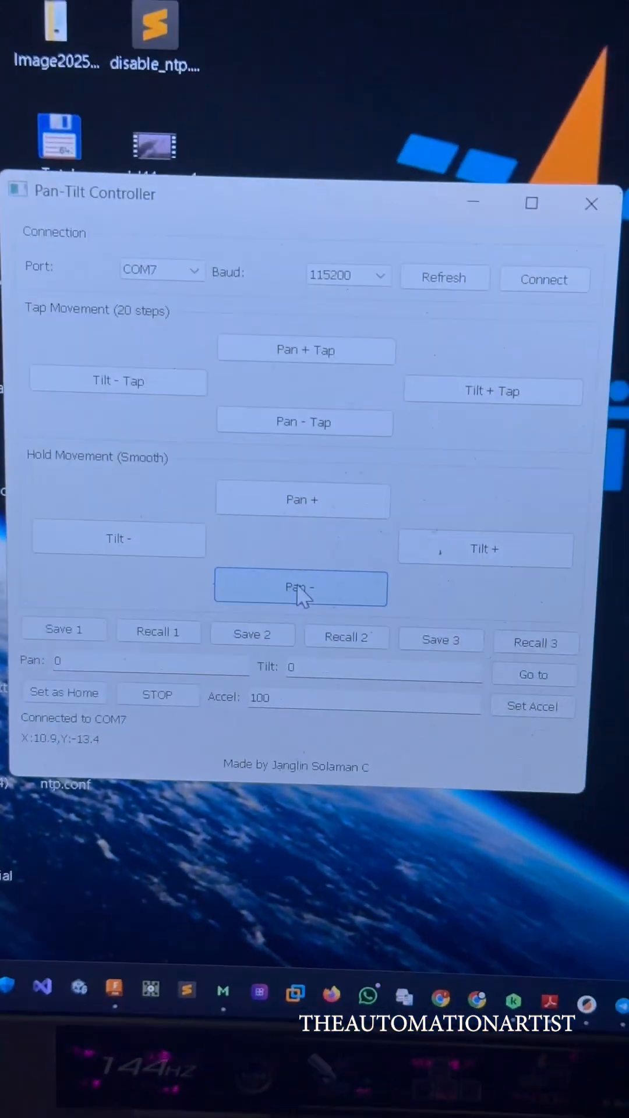
# - Hold 'Pan -' under Hold Movement (Smooth) to pan the mount from X 10.9 to -9.6
pyautogui.click(299, 588)
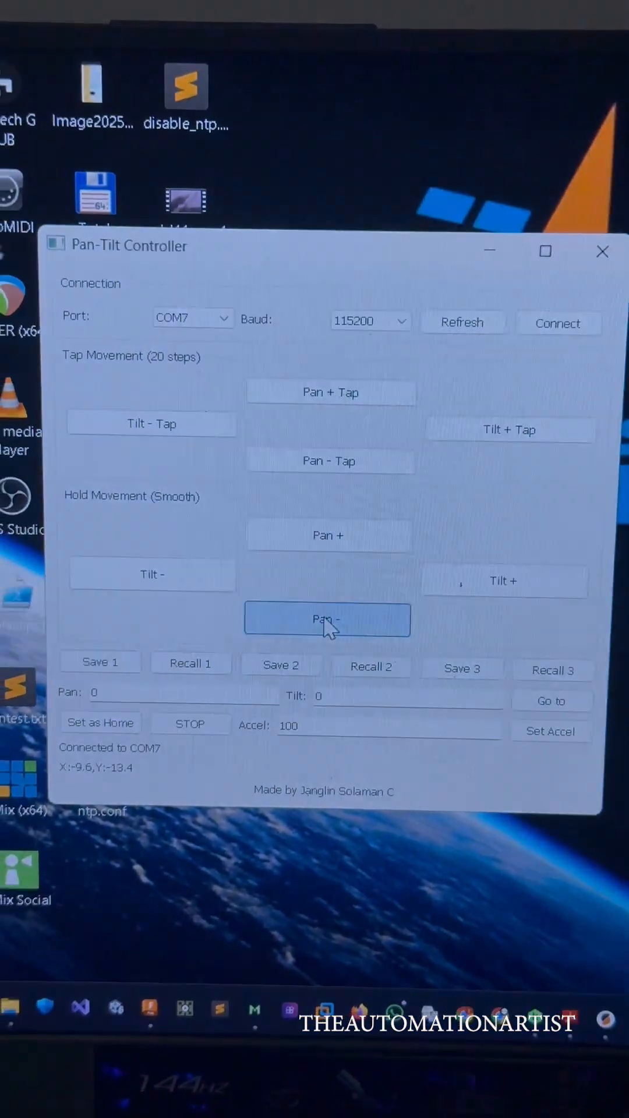